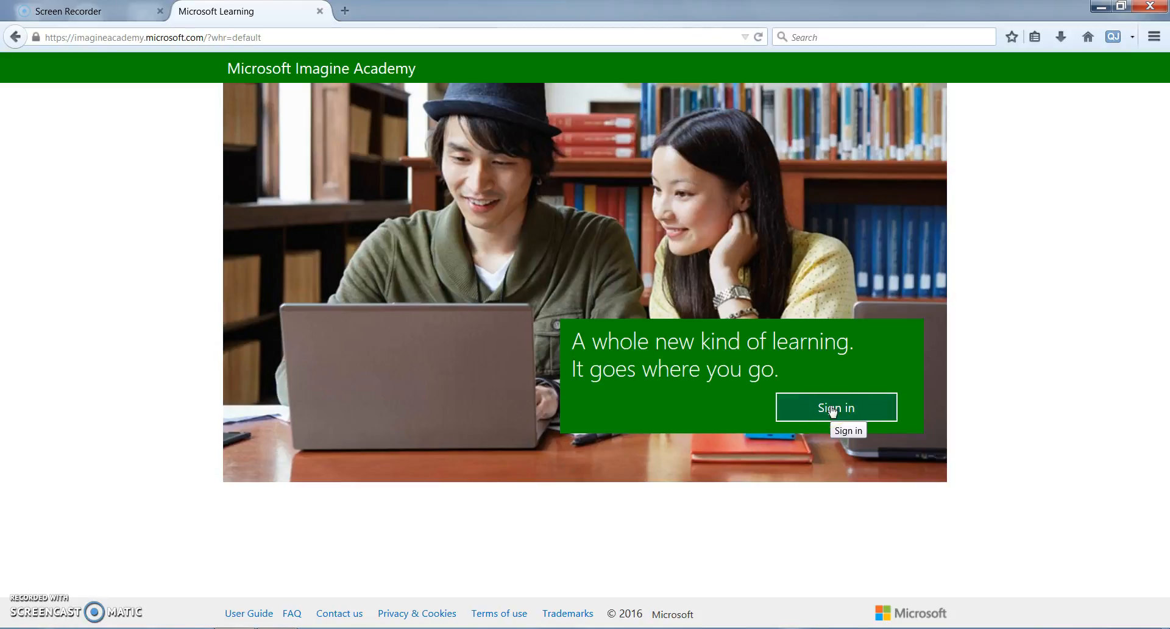
Step: Begin signing in from the landing page and pick the Microsoft account option
left_click(835, 407)
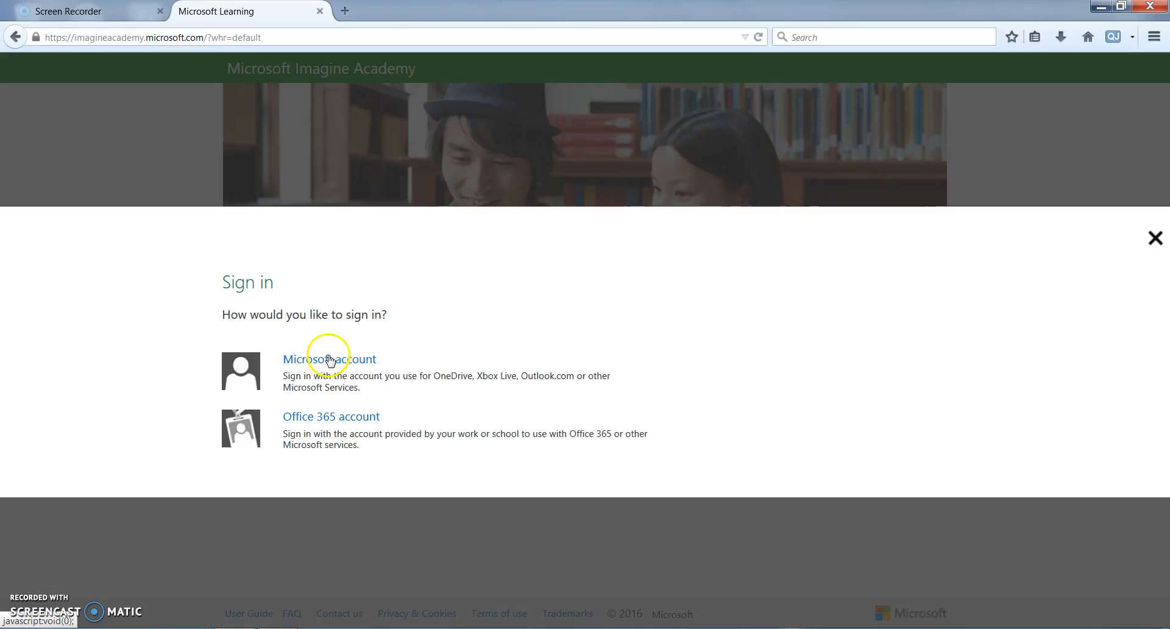
left_click(329, 359)
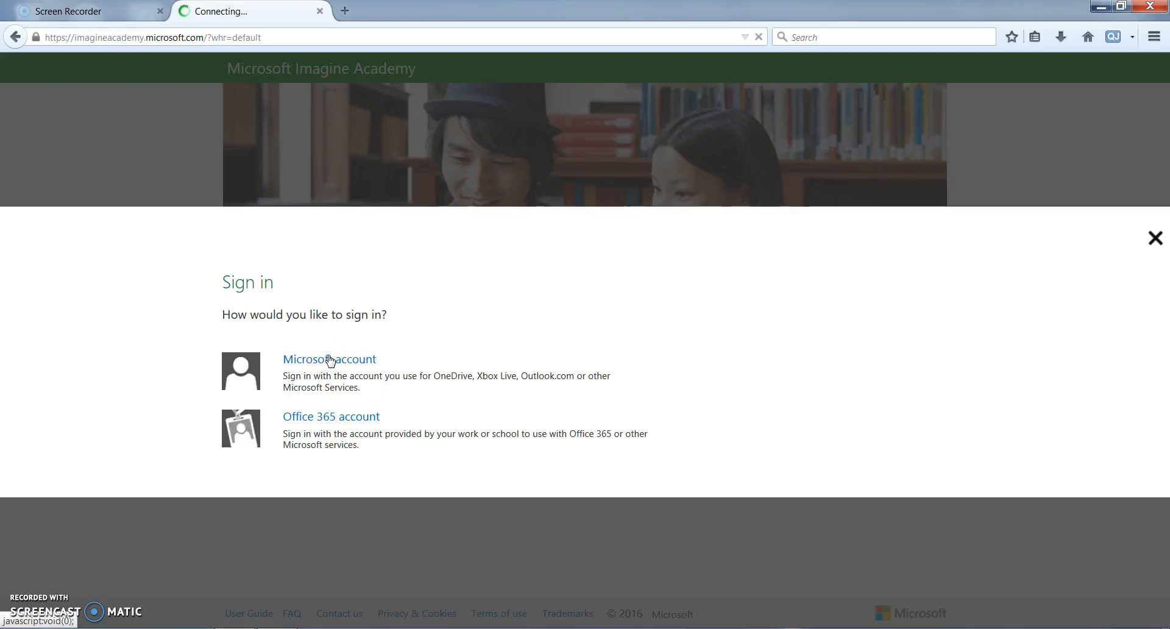
left_click(328, 358)
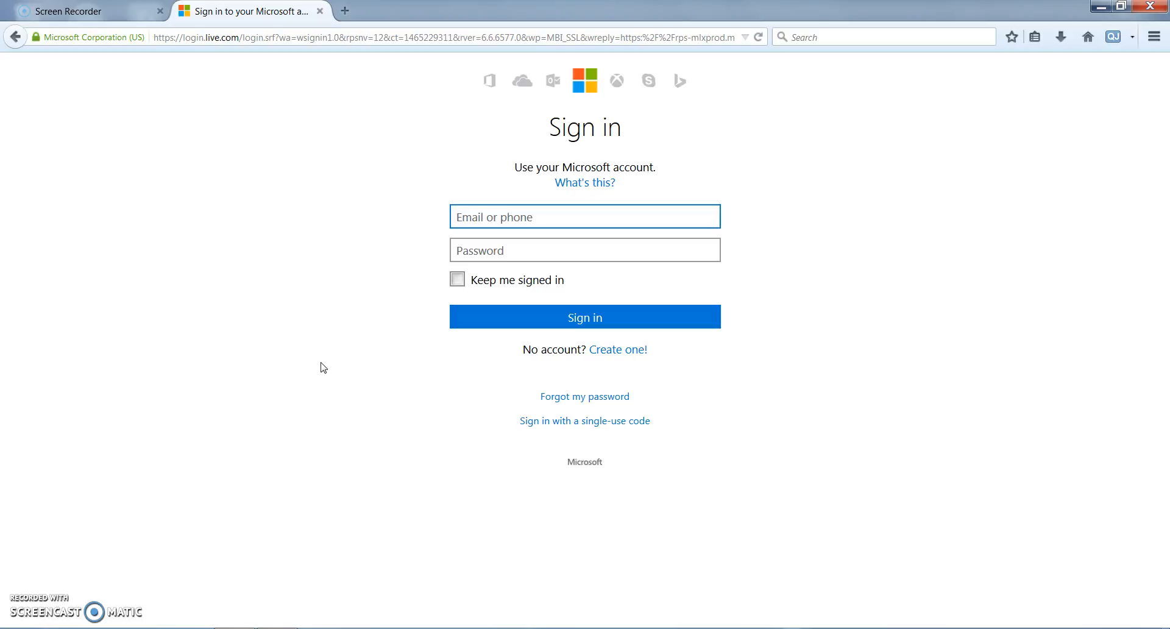
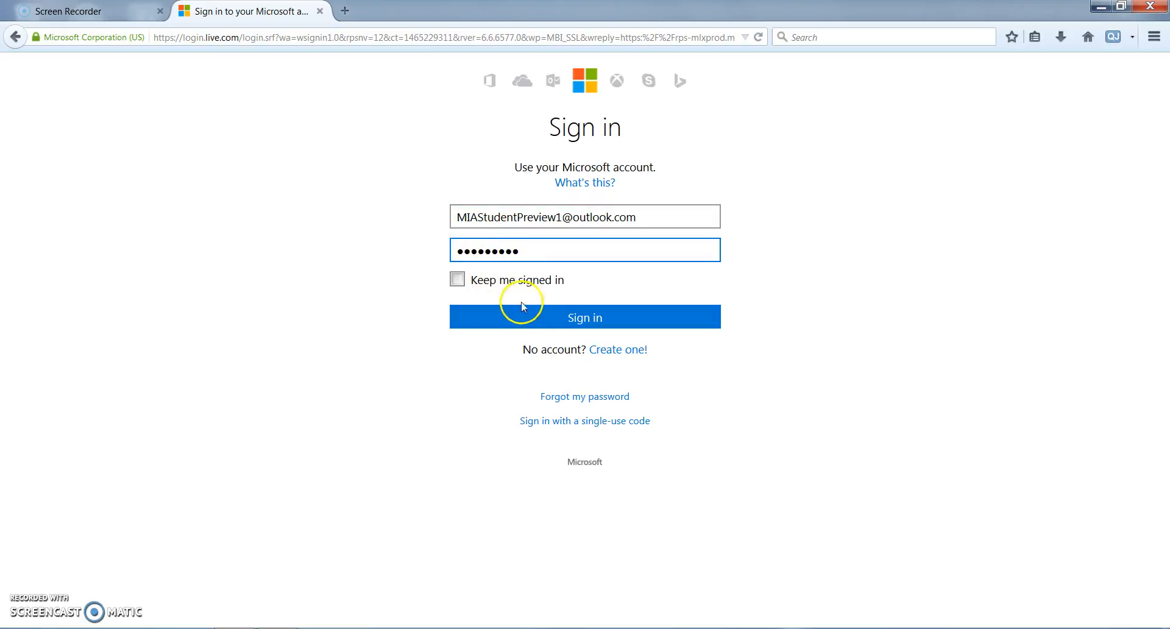
left_click(585, 316)
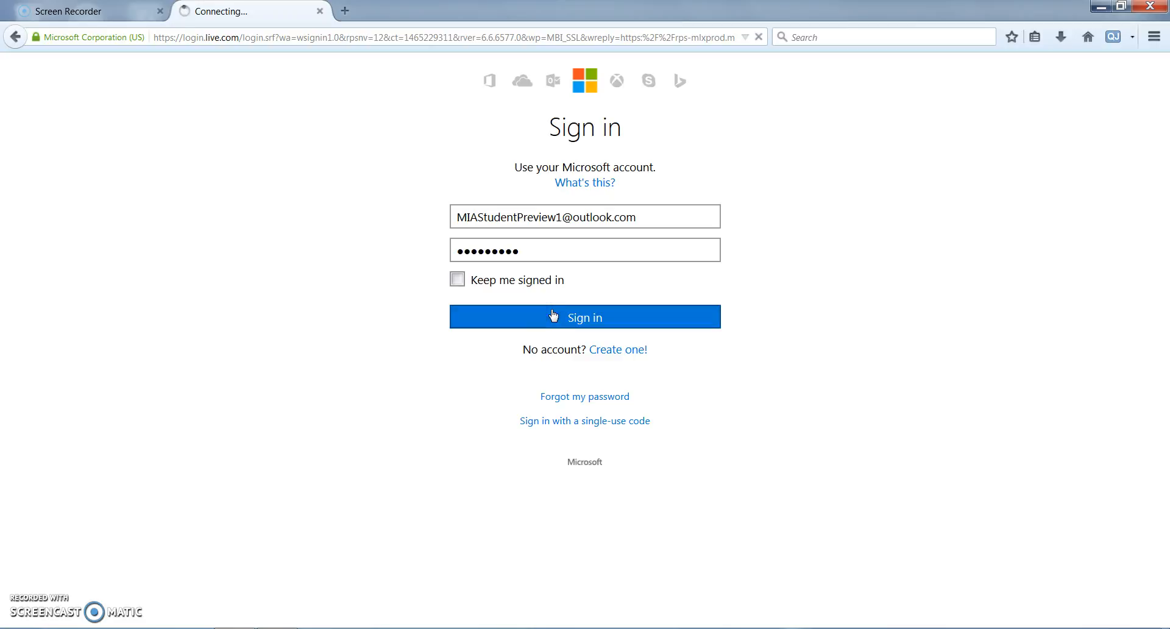
left_click(584, 317)
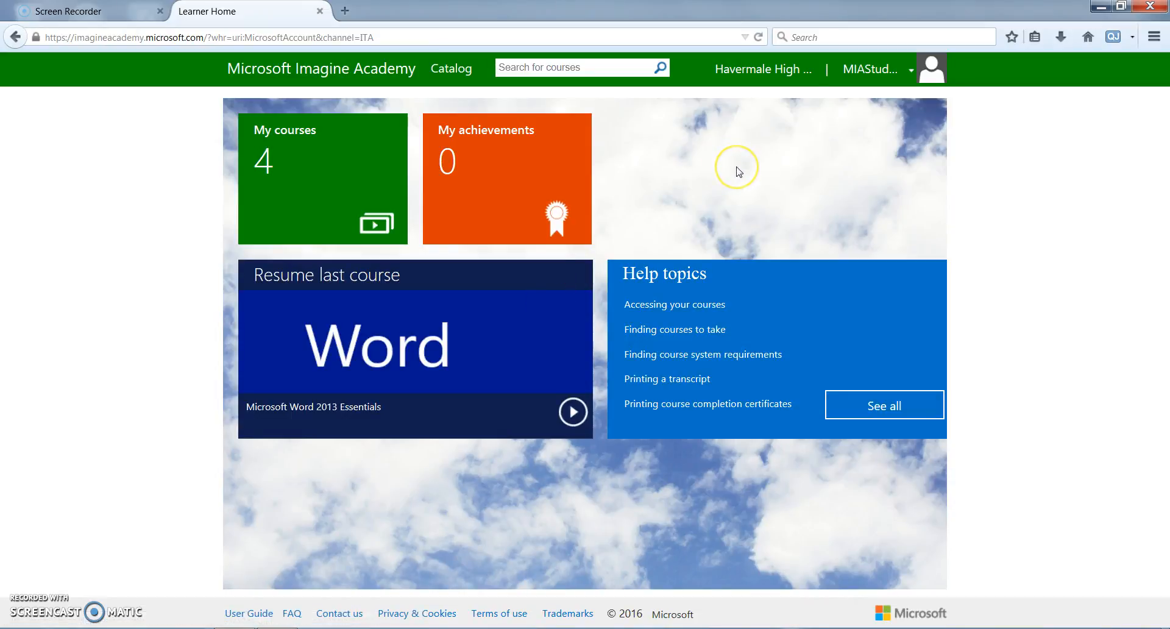
mouse_move(738, 170)
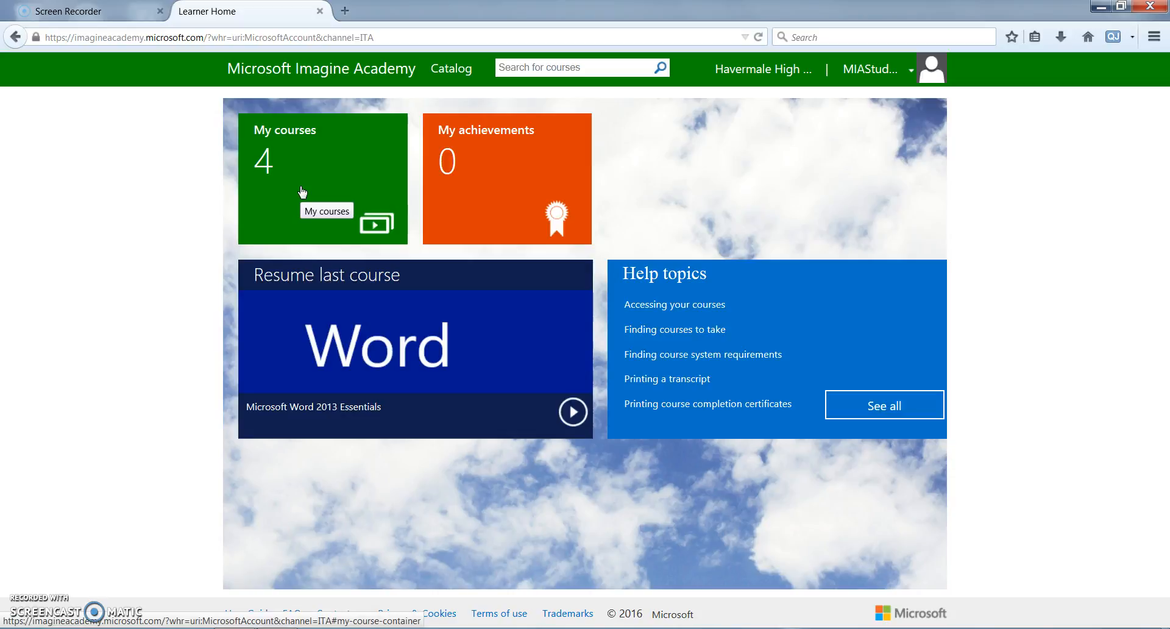
mouse_move(495, 199)
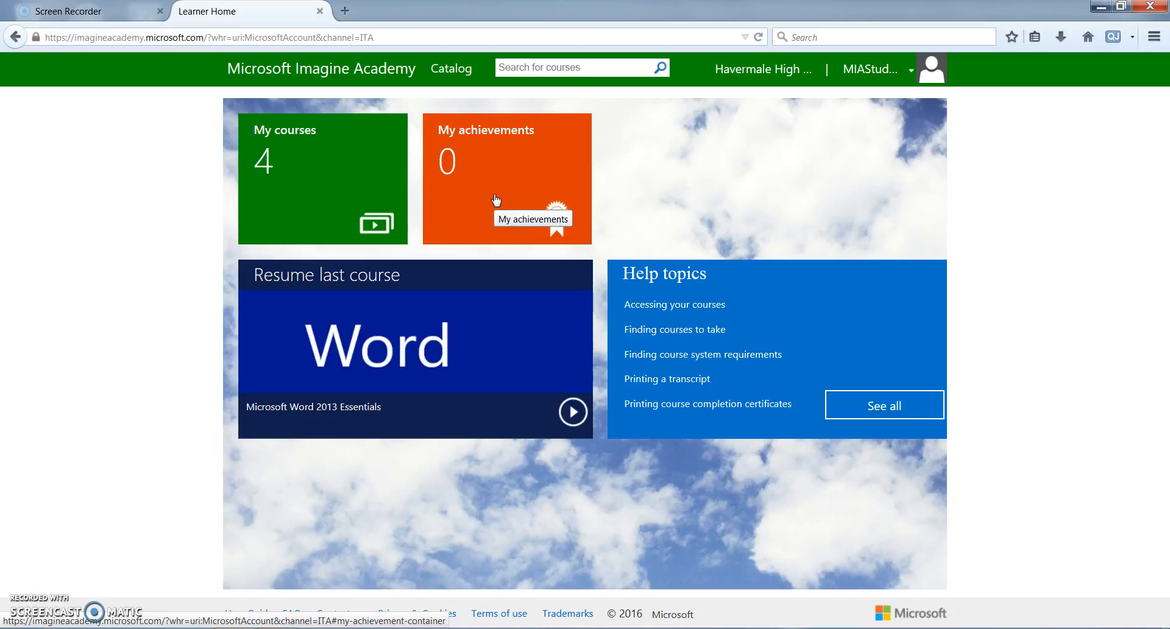
mouse_move(480, 345)
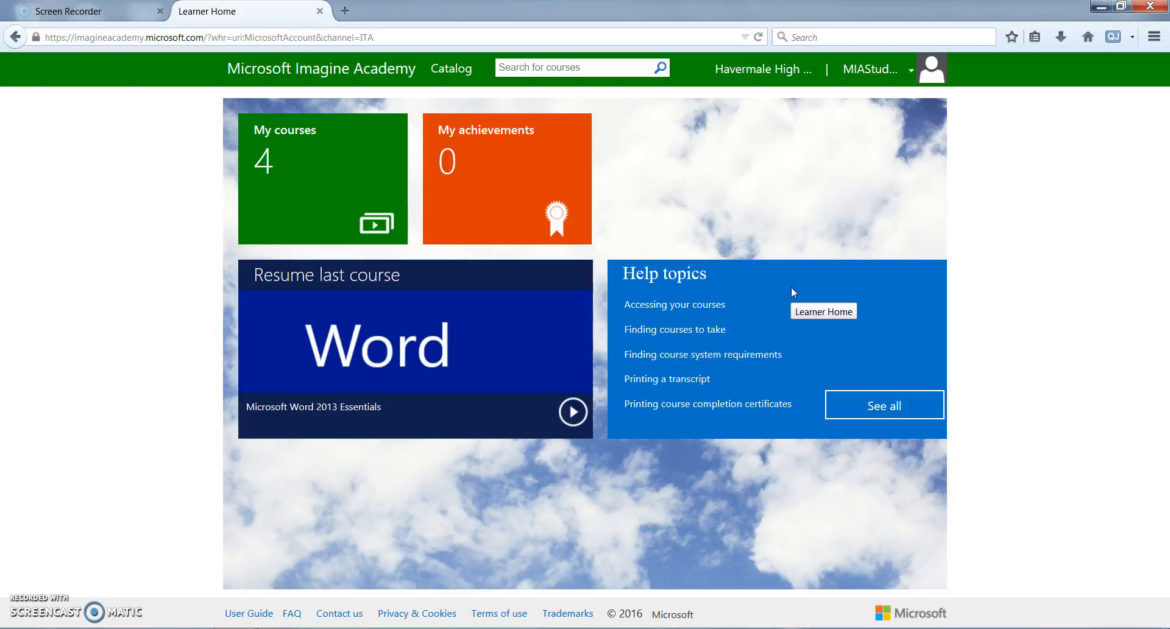
mouse_move(837, 15)
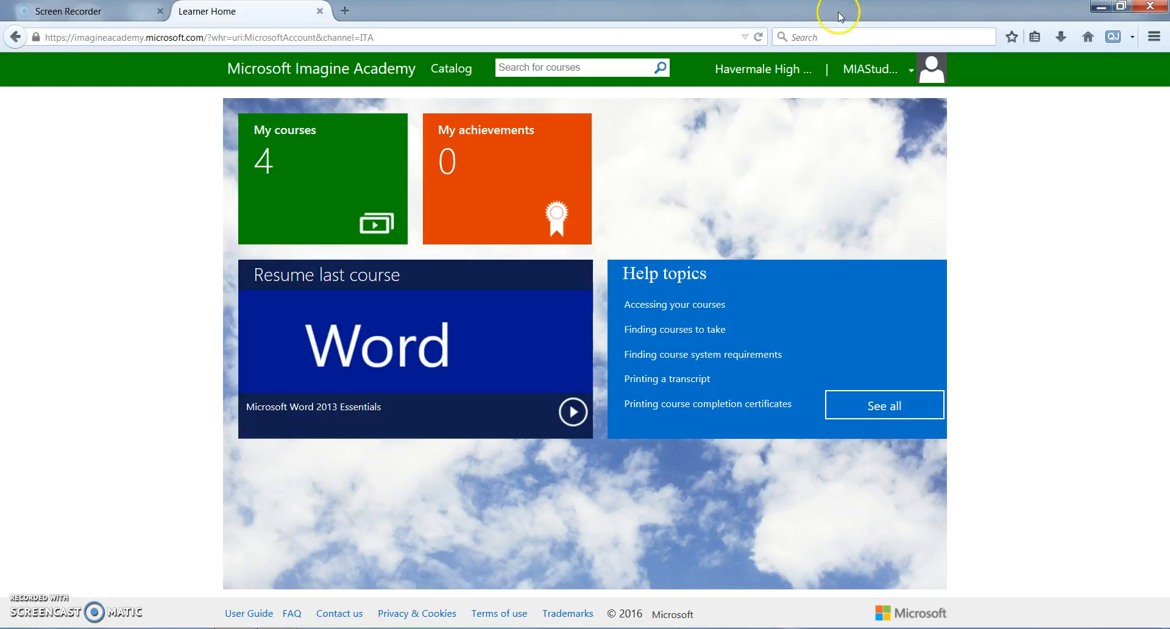
left_click(870, 69)
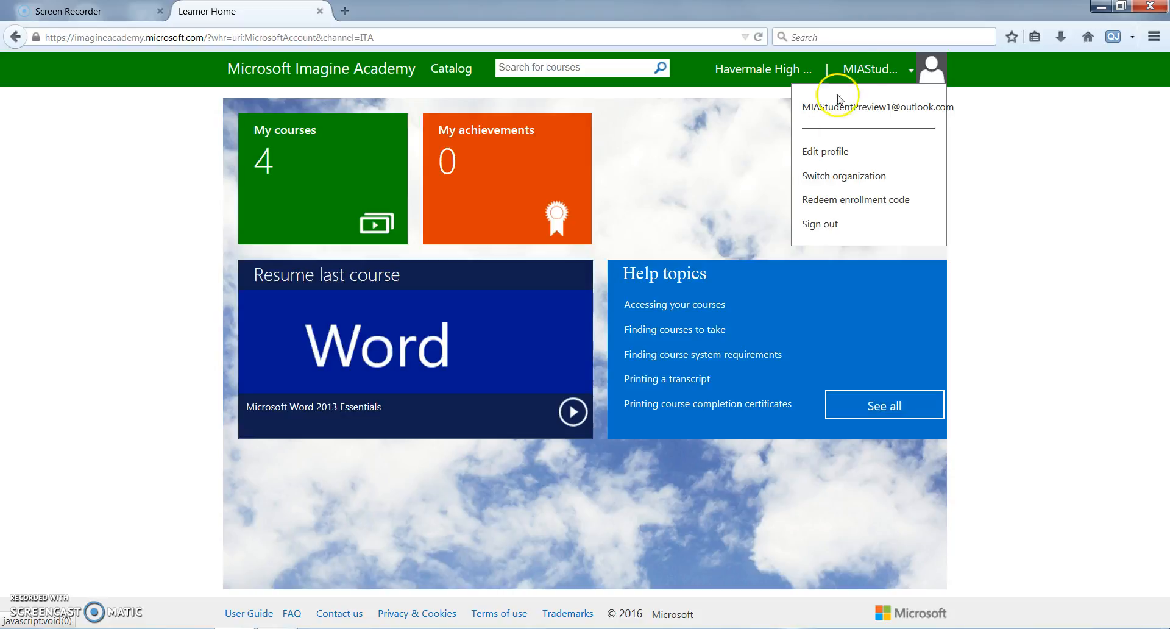
mouse_move(448, 73)
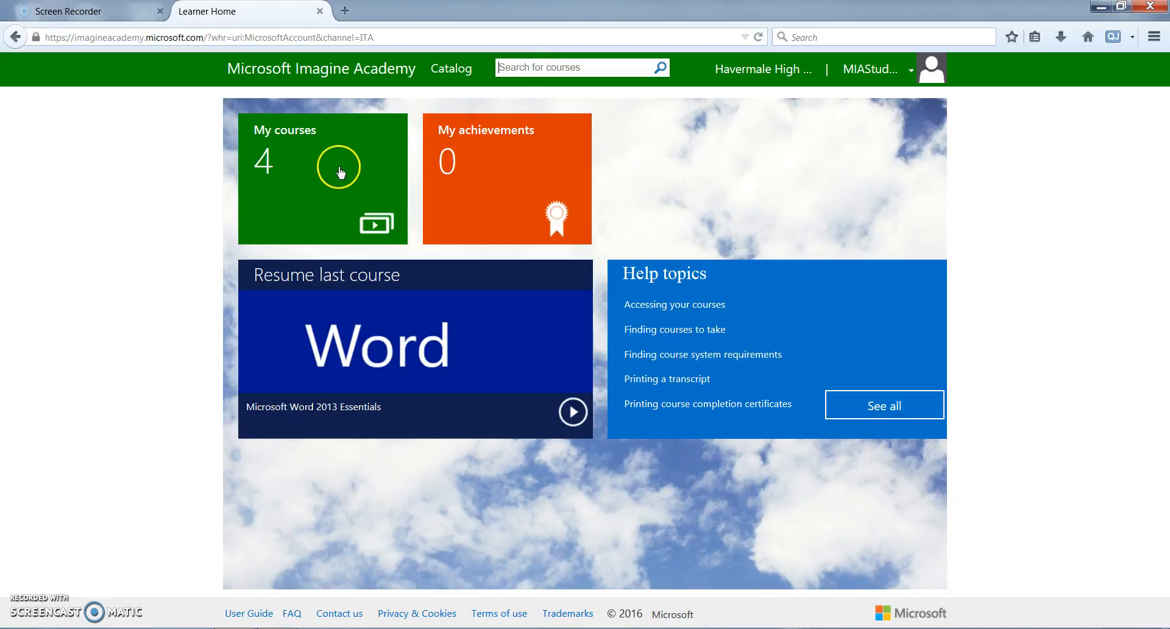
Step: Open My courses and expand the Creative Coding learning plan
left_click(322, 179)
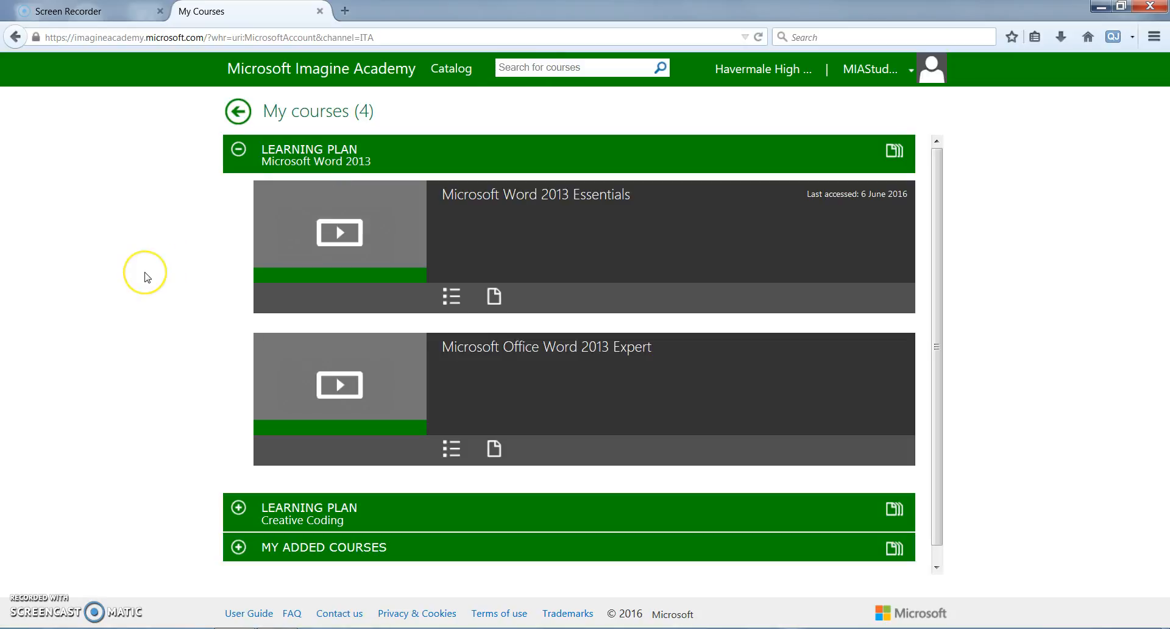
mouse_move(147, 277)
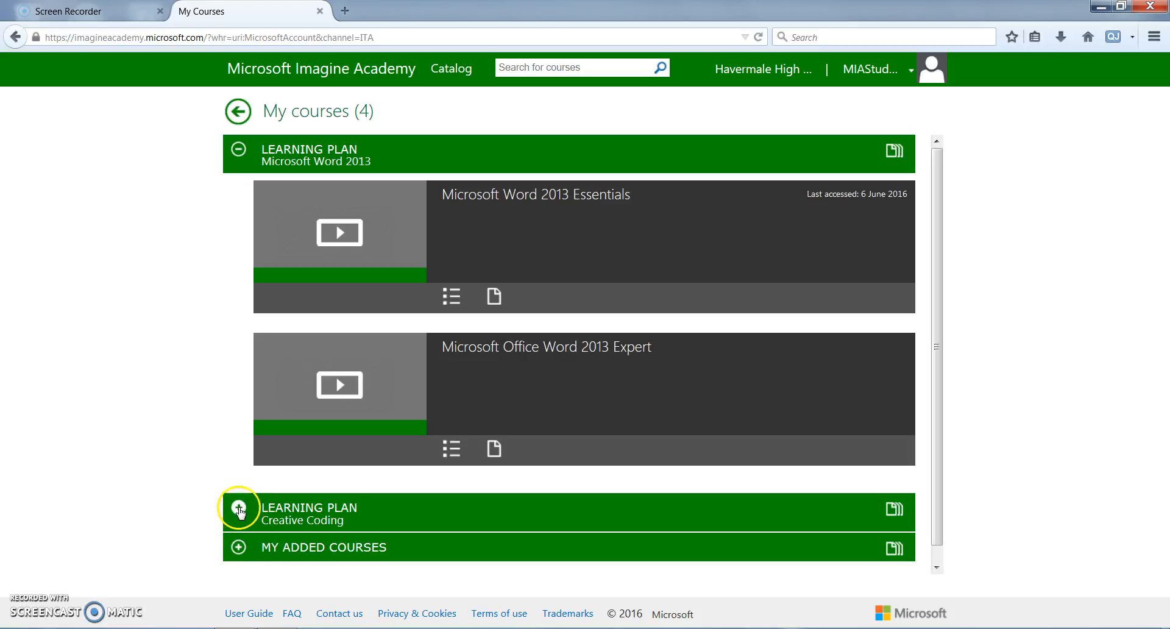
left_click(238, 512)
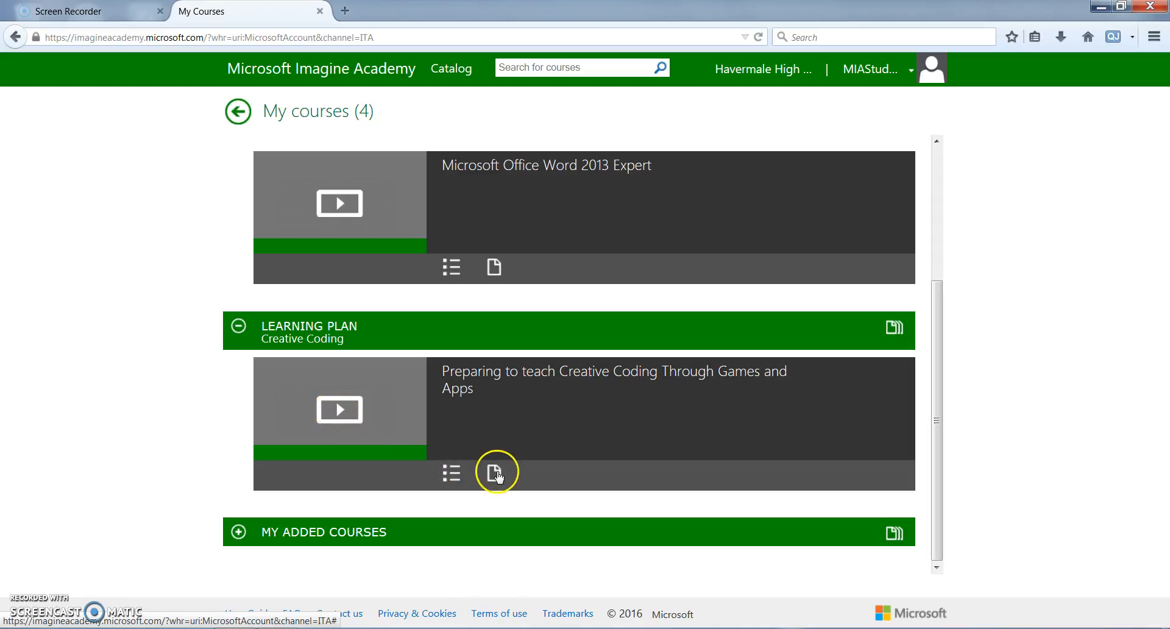
mouse_move(494, 475)
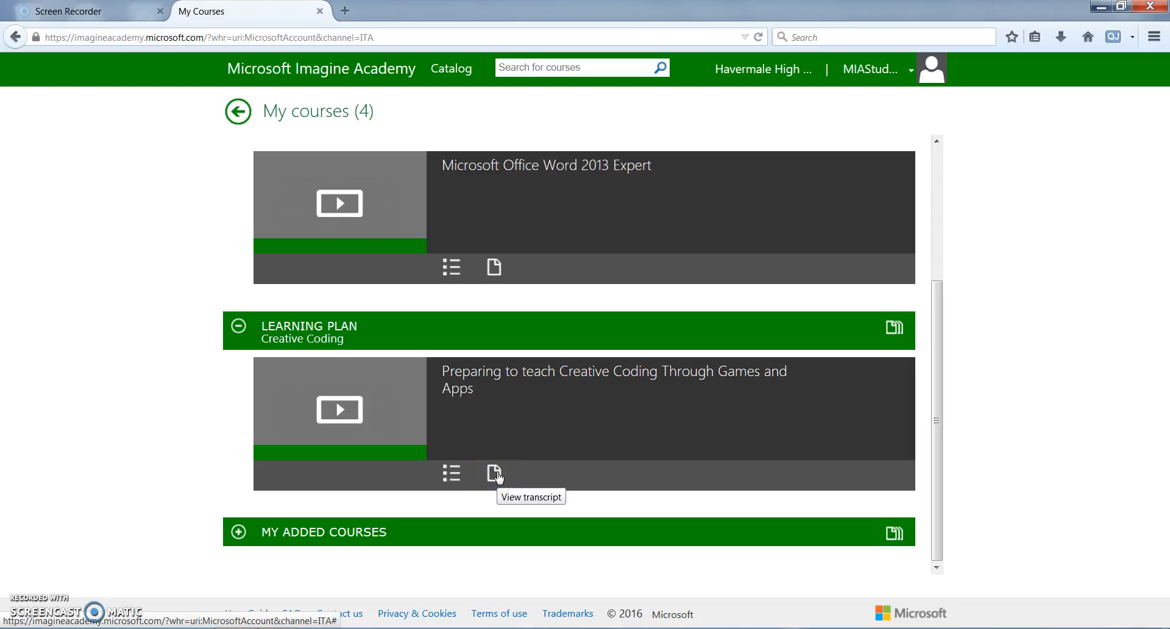
mouse_move(452, 474)
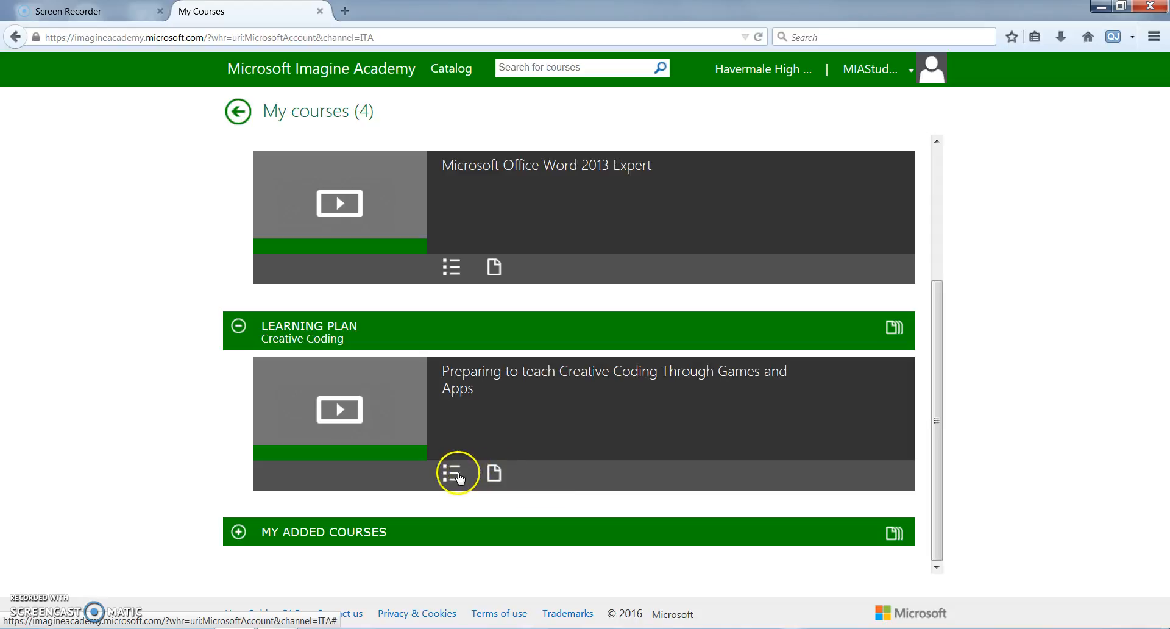
mouse_move(450, 473)
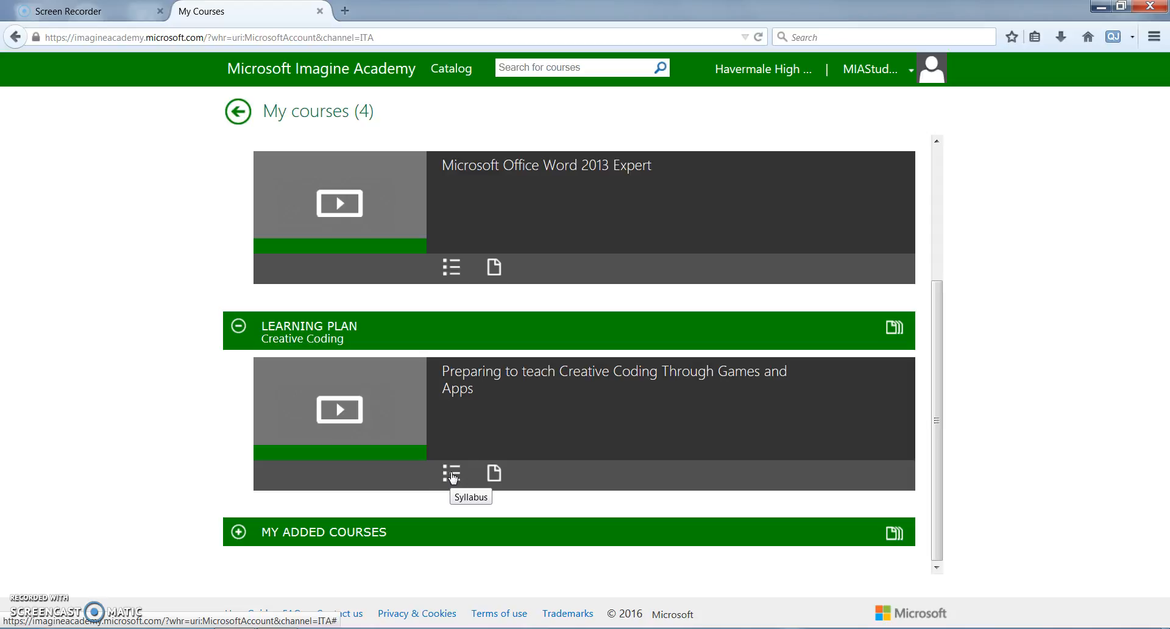
left_click(452, 473)
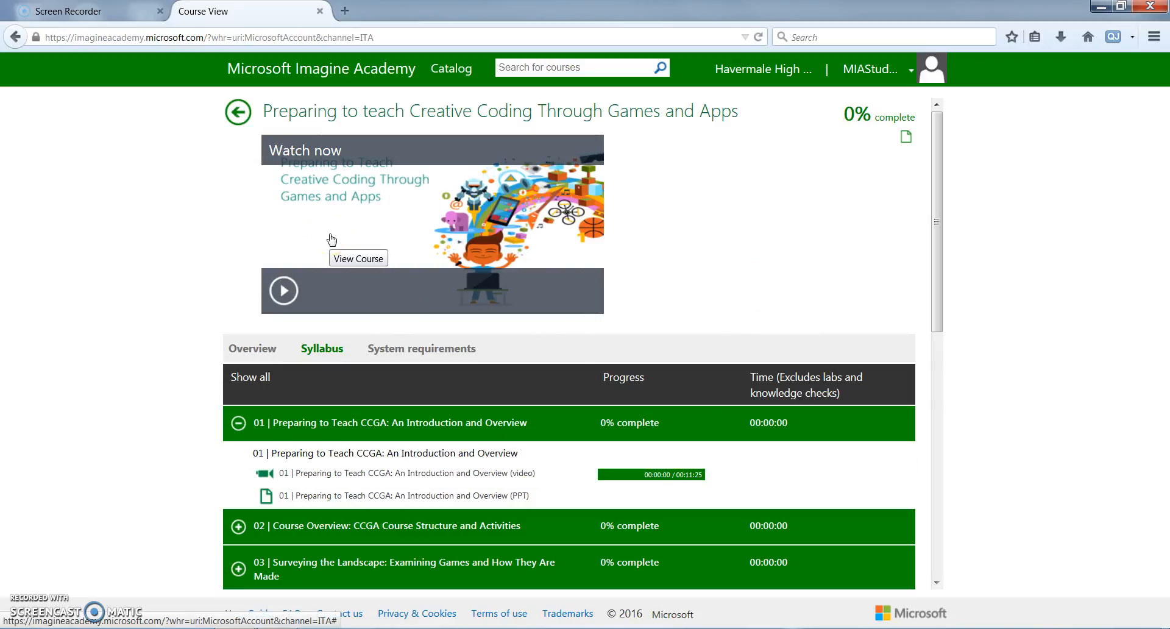
mouse_move(701, 196)
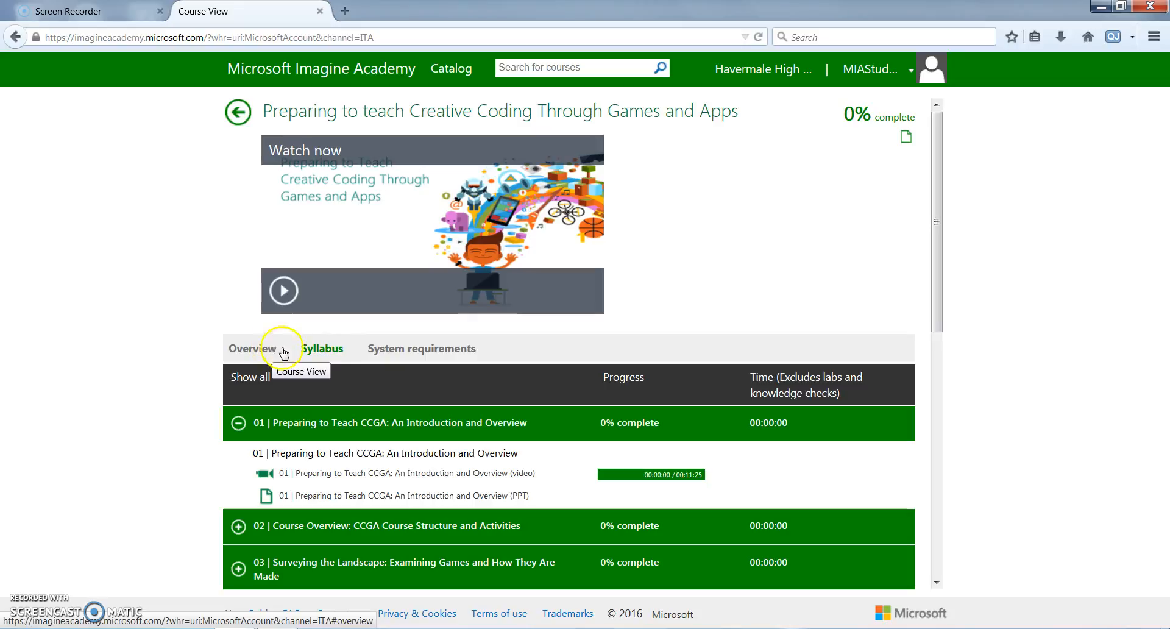
left_click(321, 348)
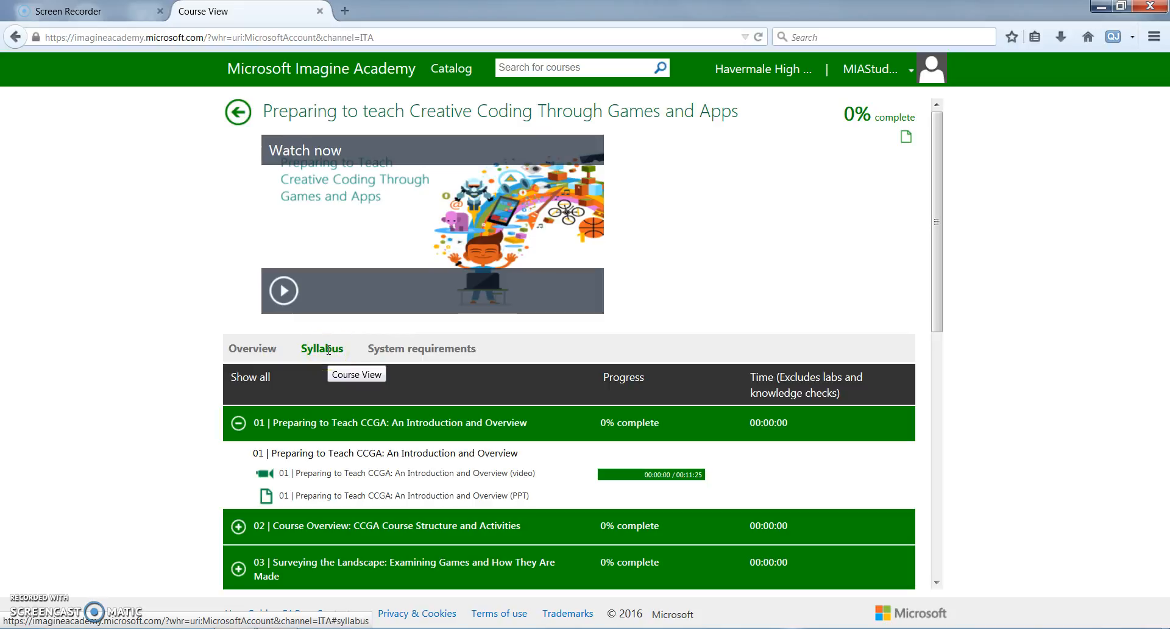
left_click(421, 348)
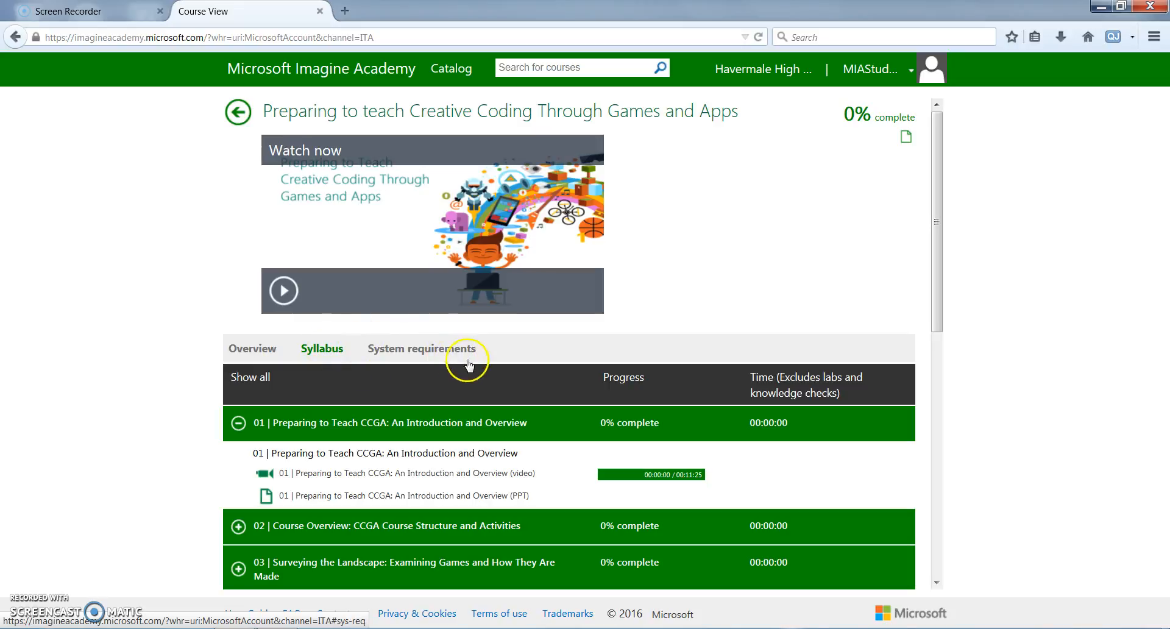
mouse_move(462, 359)
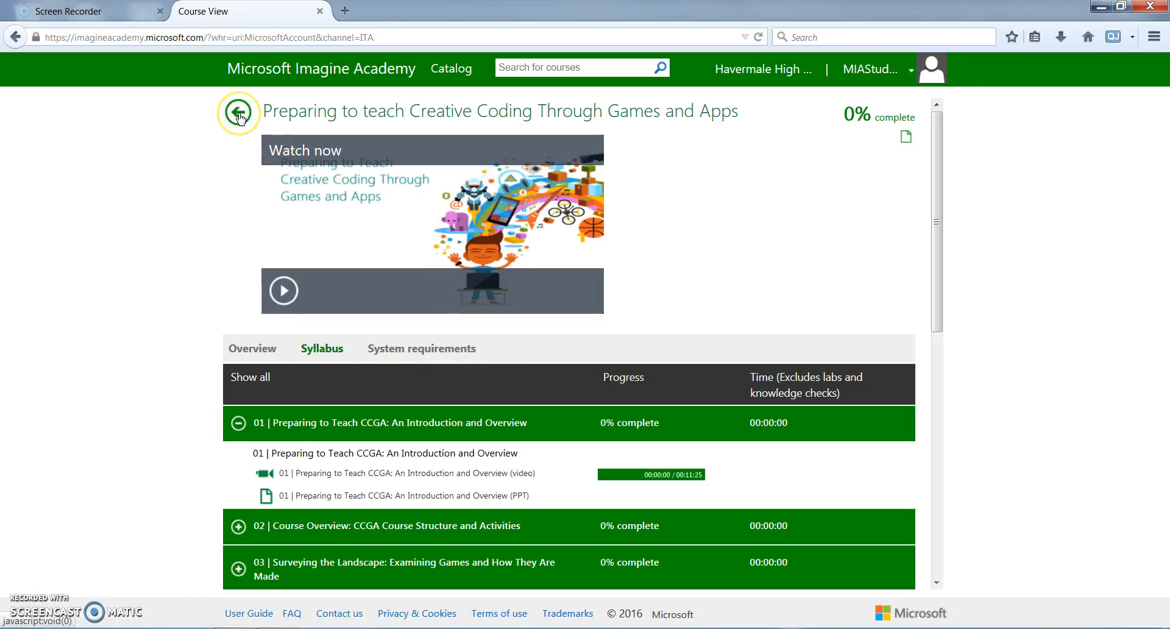
left_click(239, 112)
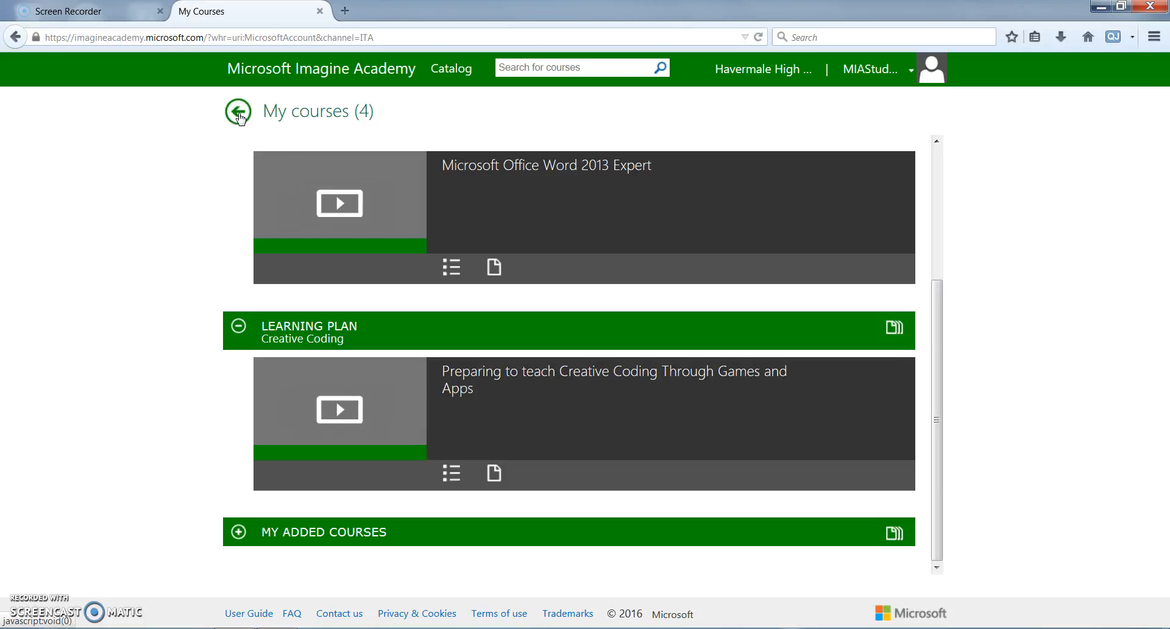
Step: Go back to Learner Home showing 4 courses, 0 achievements and Help topics
left_click(237, 110)
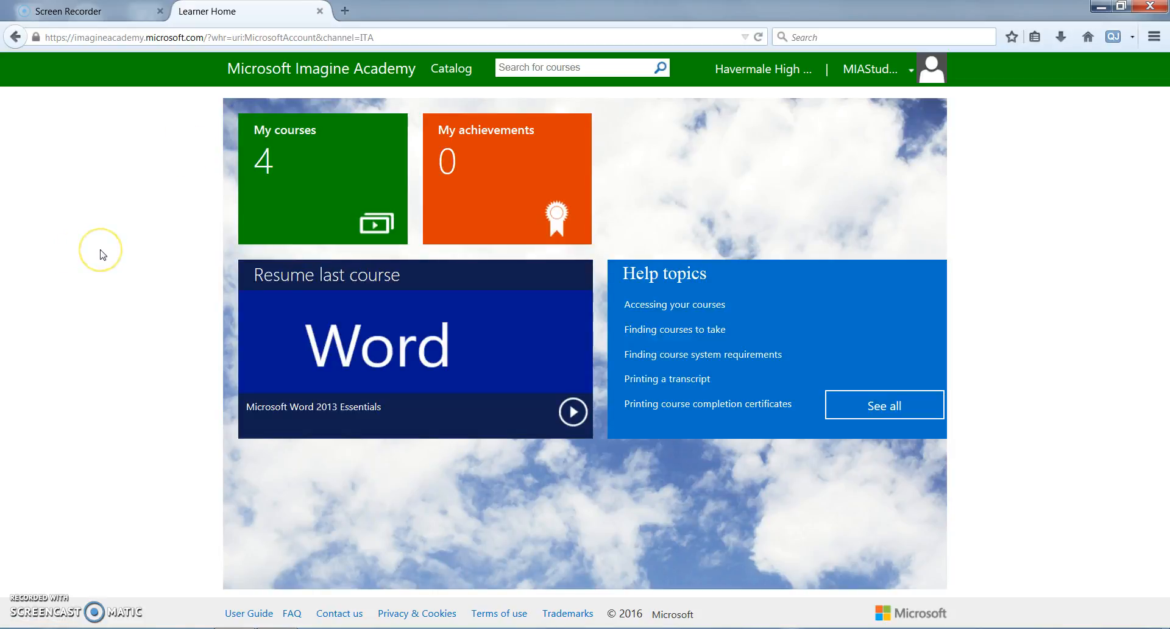
mouse_move(820, 325)
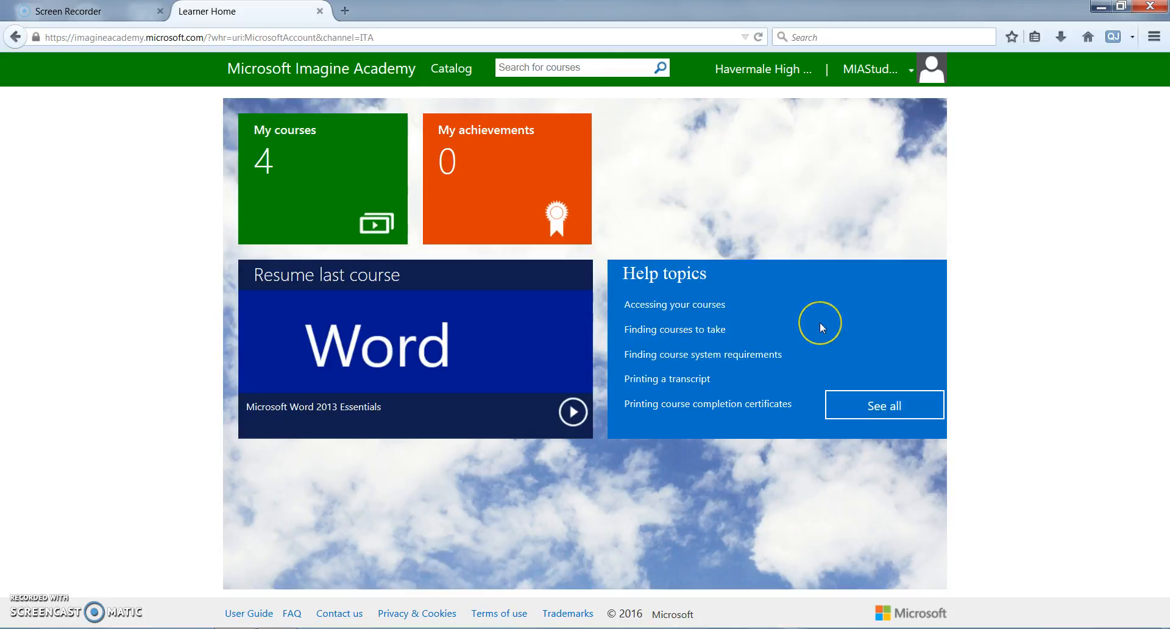
mouse_move(821, 327)
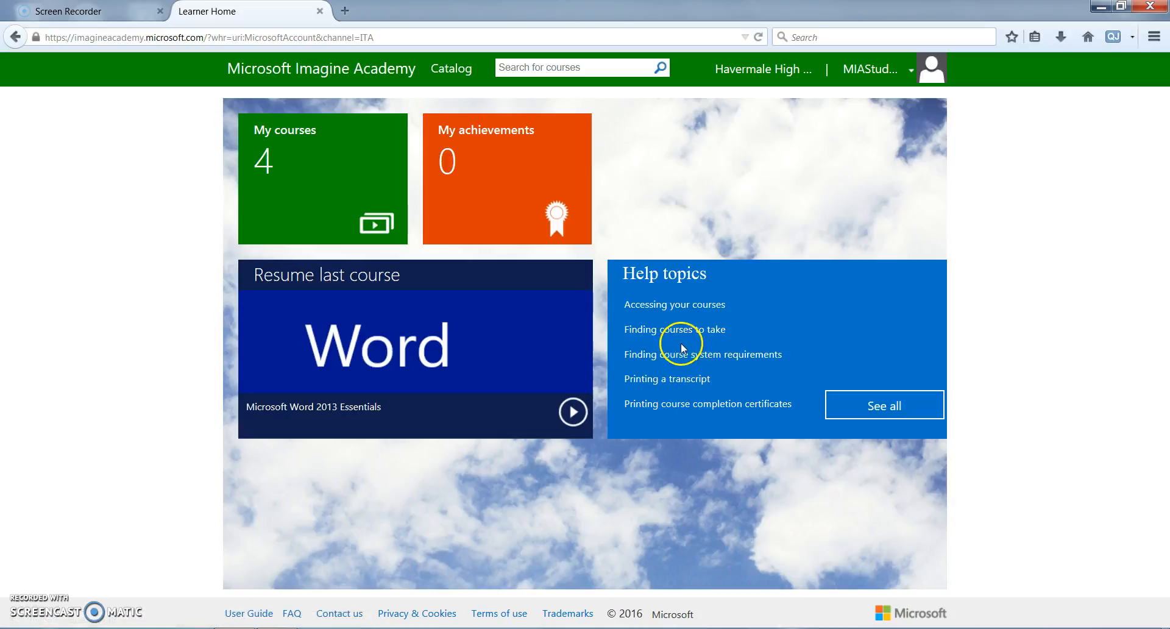
mouse_move(680, 316)
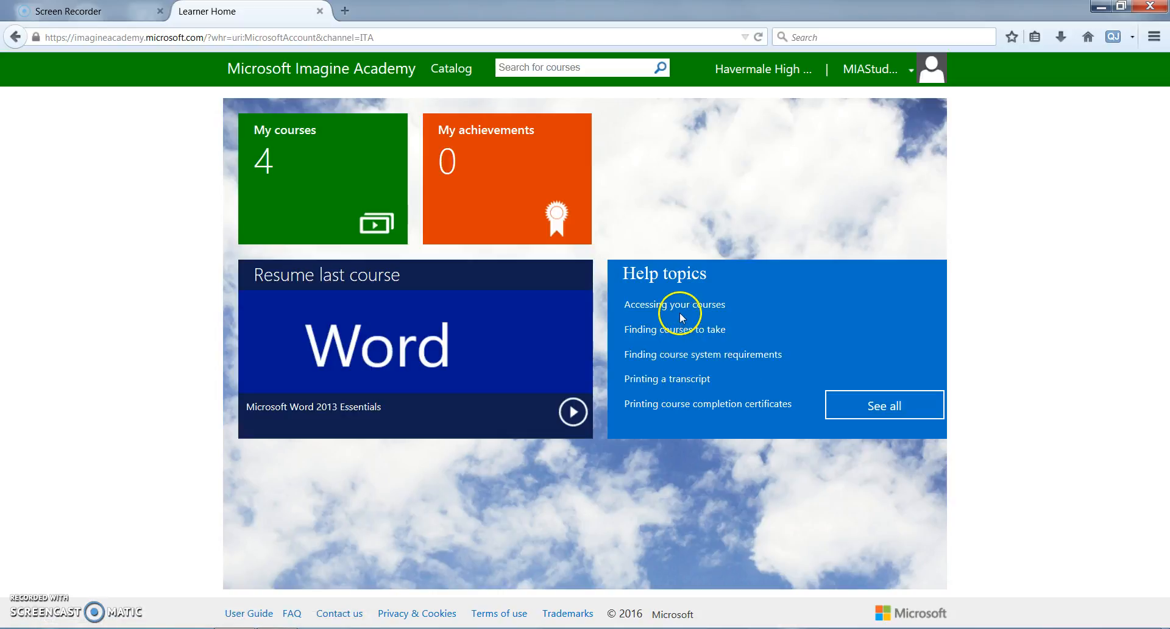
mouse_move(824, 327)
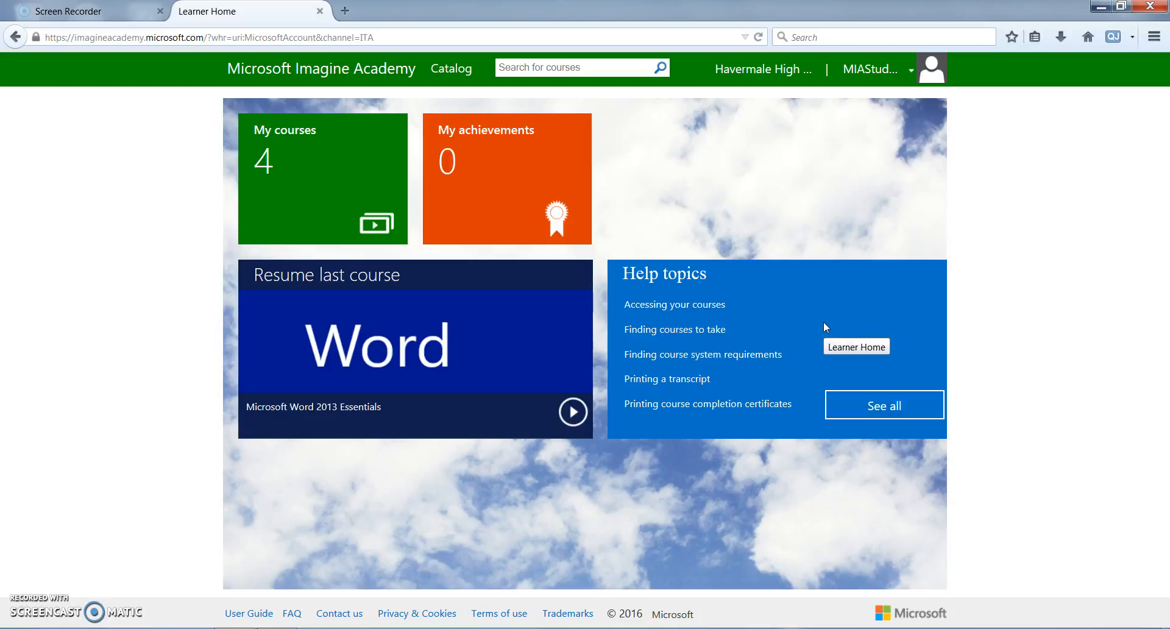
mouse_move(643, 96)
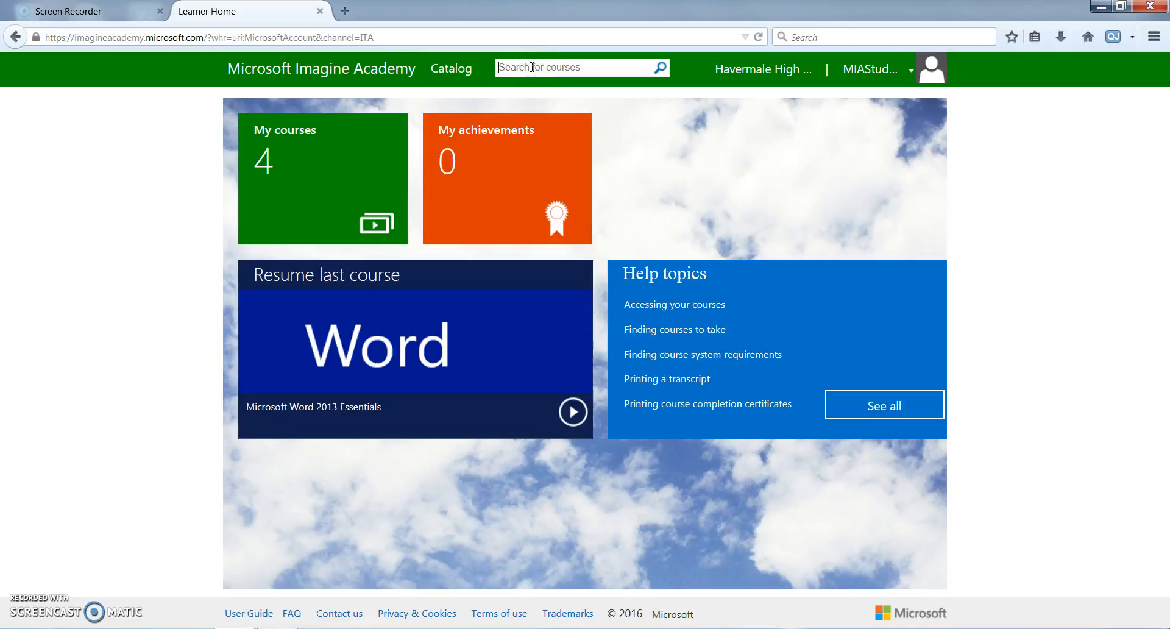
Step: Search 'Excel', add Getting Started with Excel 2016, and dismiss the confirmation
type("Excel")
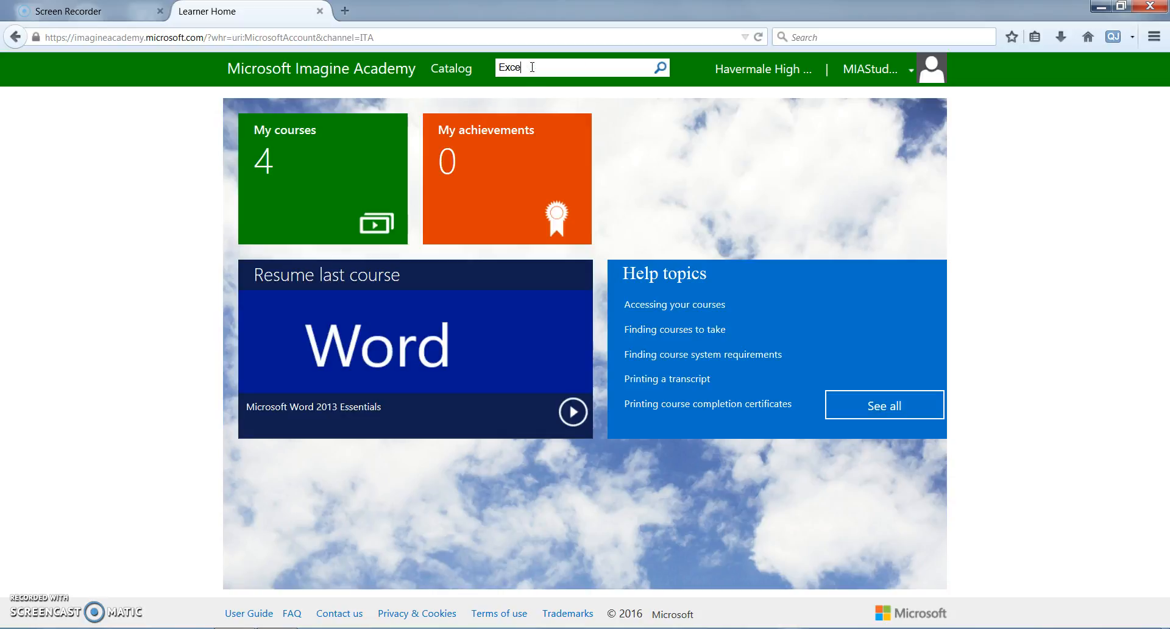
left_click(658, 67)
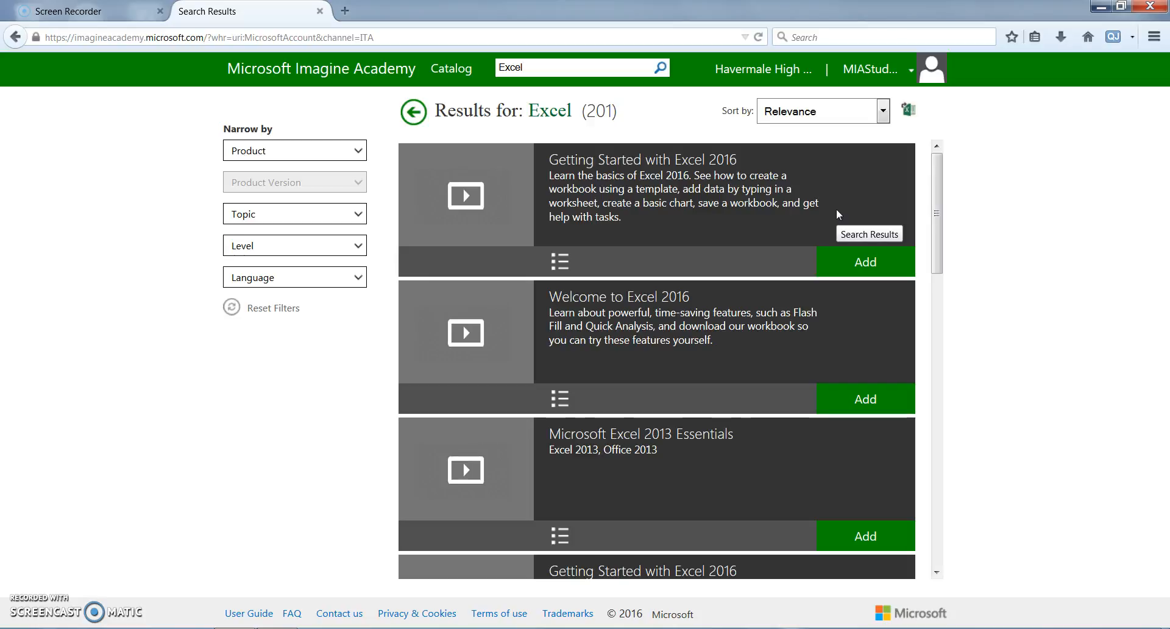
left_click(864, 262)
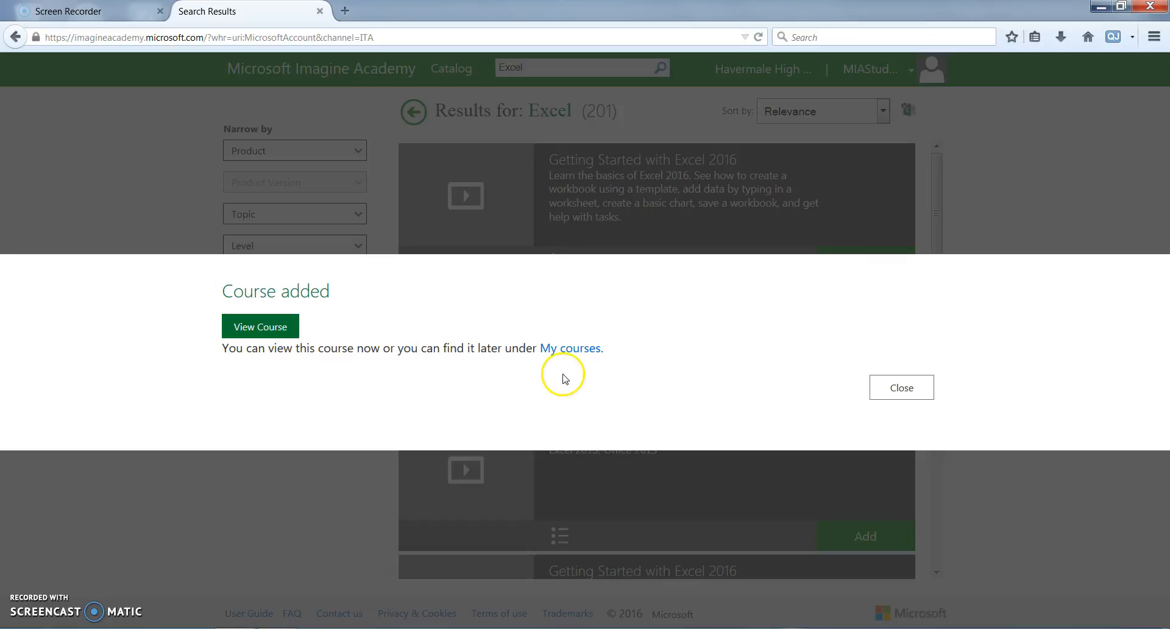
mouse_move(715, 372)
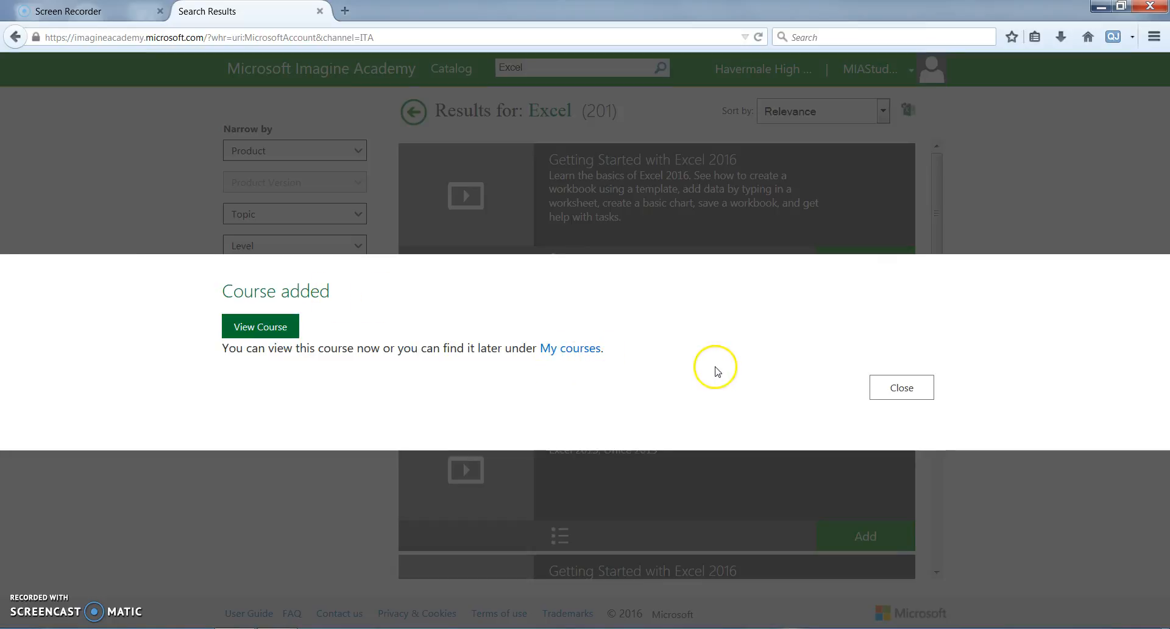
left_click(900, 387)
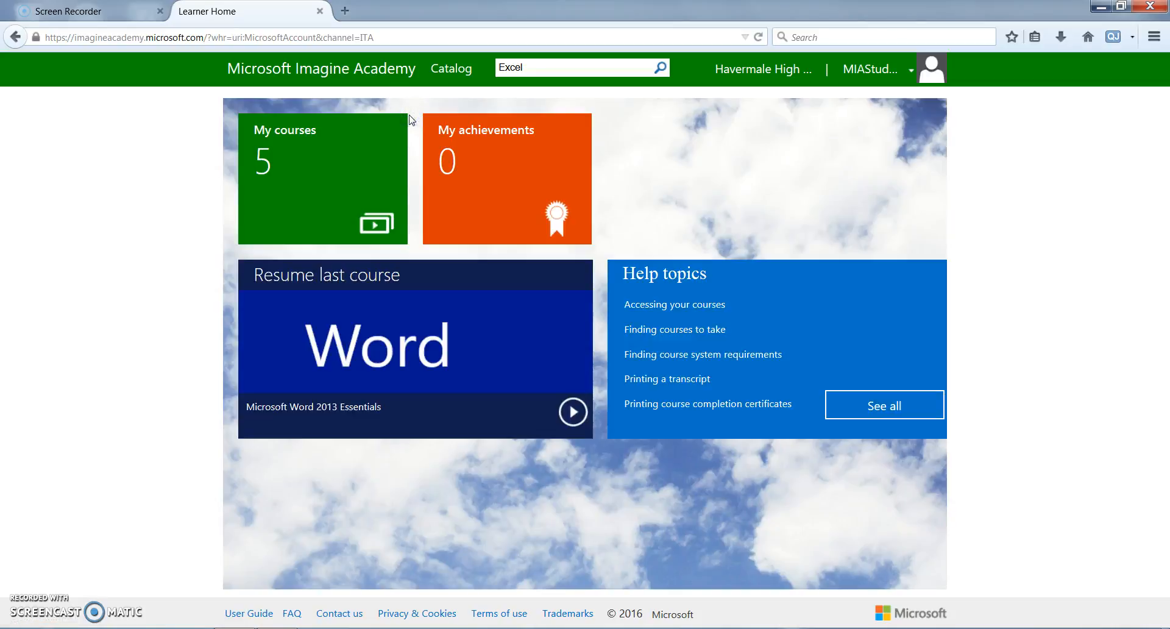
left_click(323, 177)
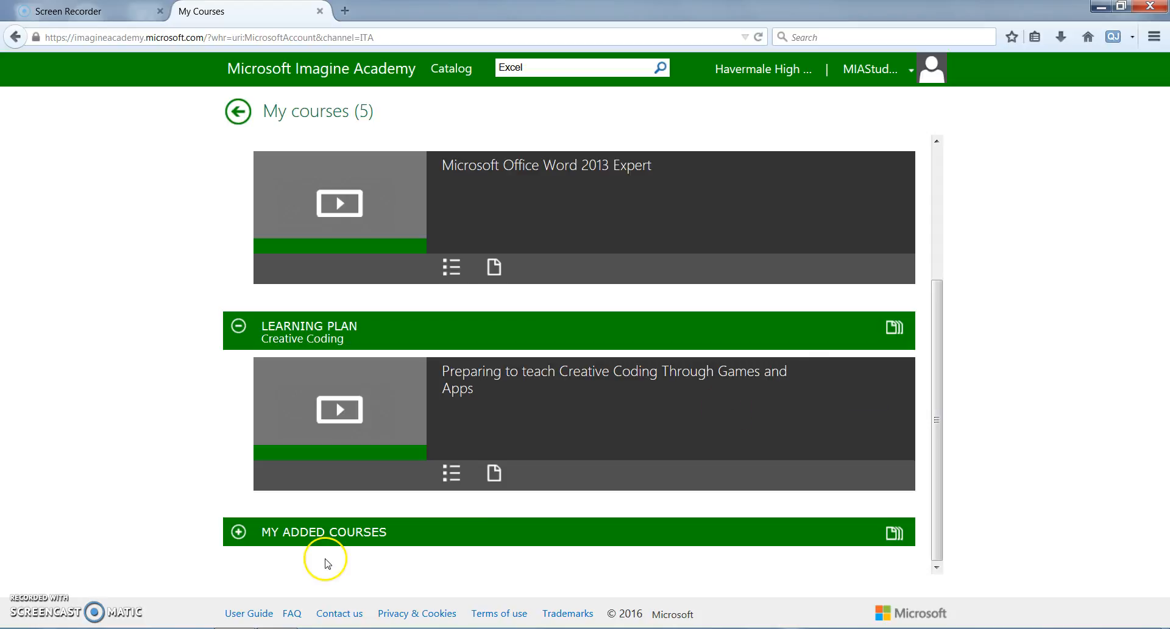
left_click(237, 532)
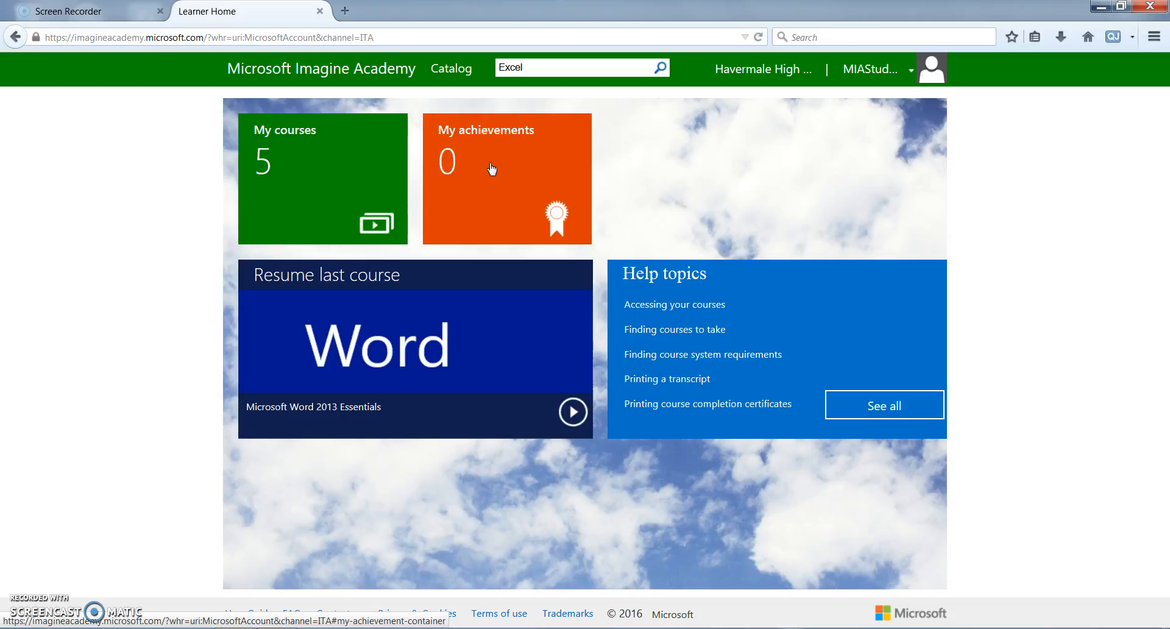
left_click(506, 179)
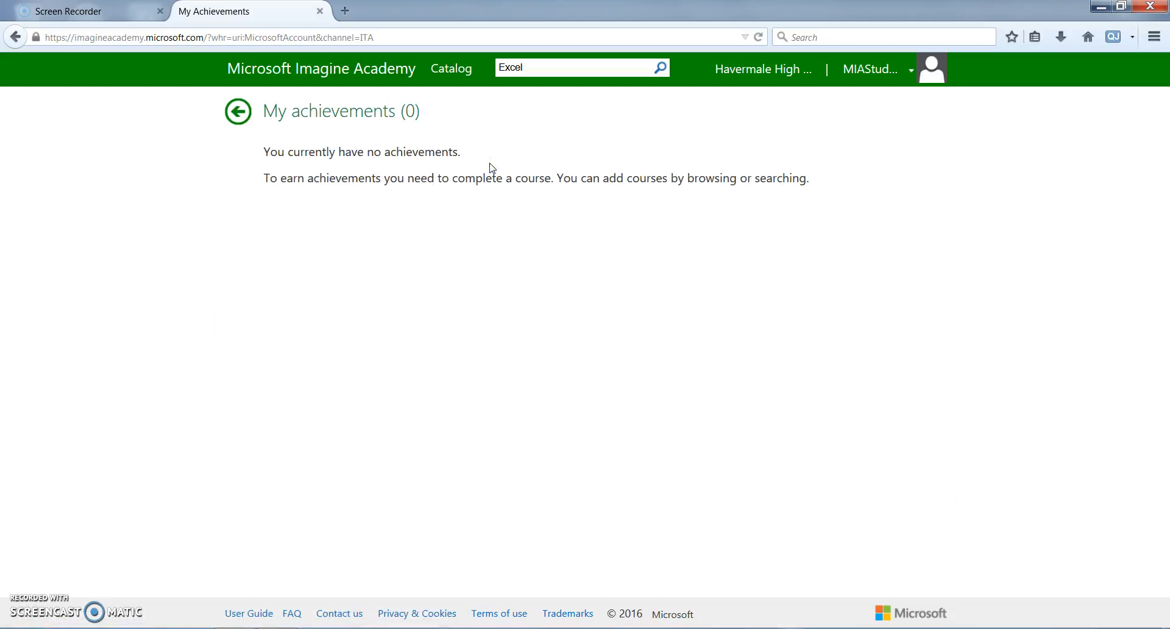
mouse_move(416, 290)
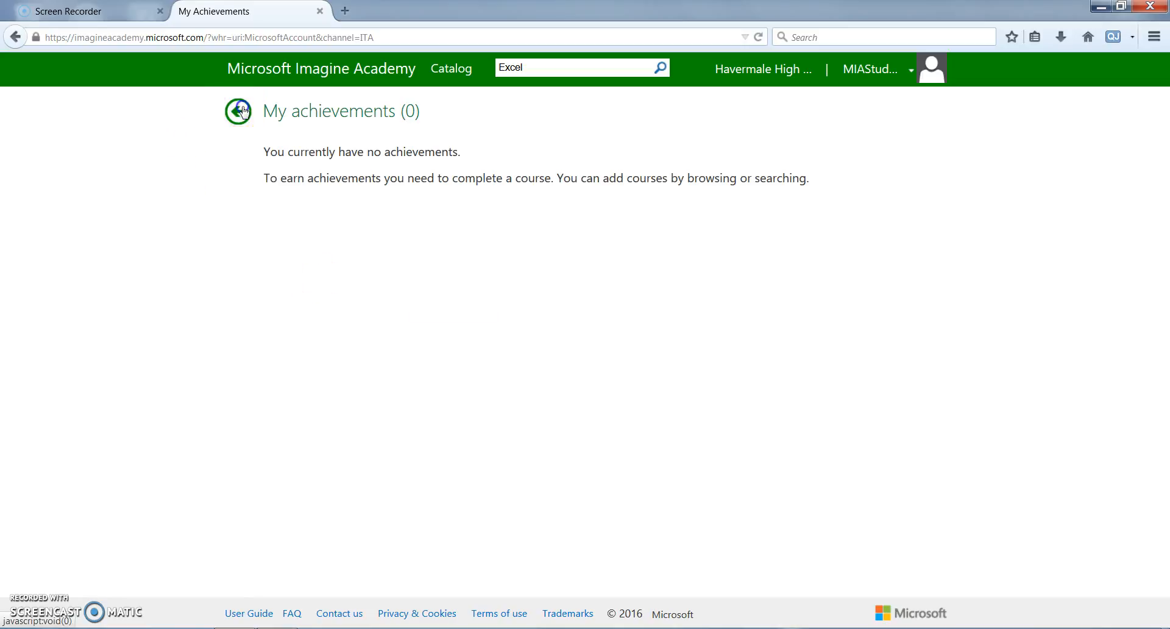
left_click(237, 111)
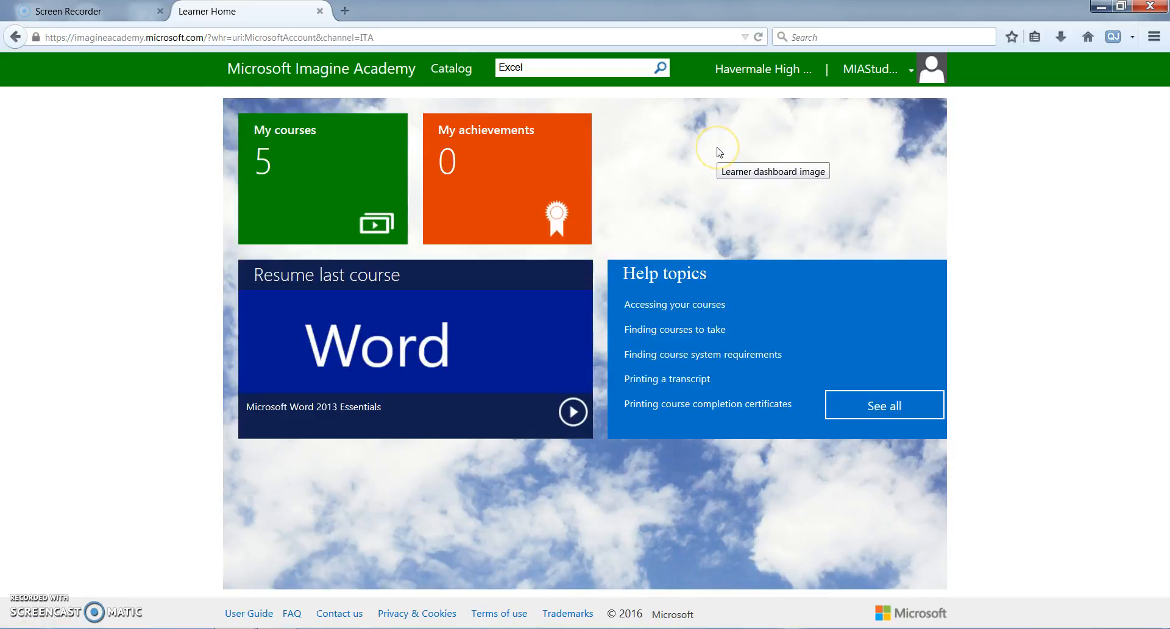